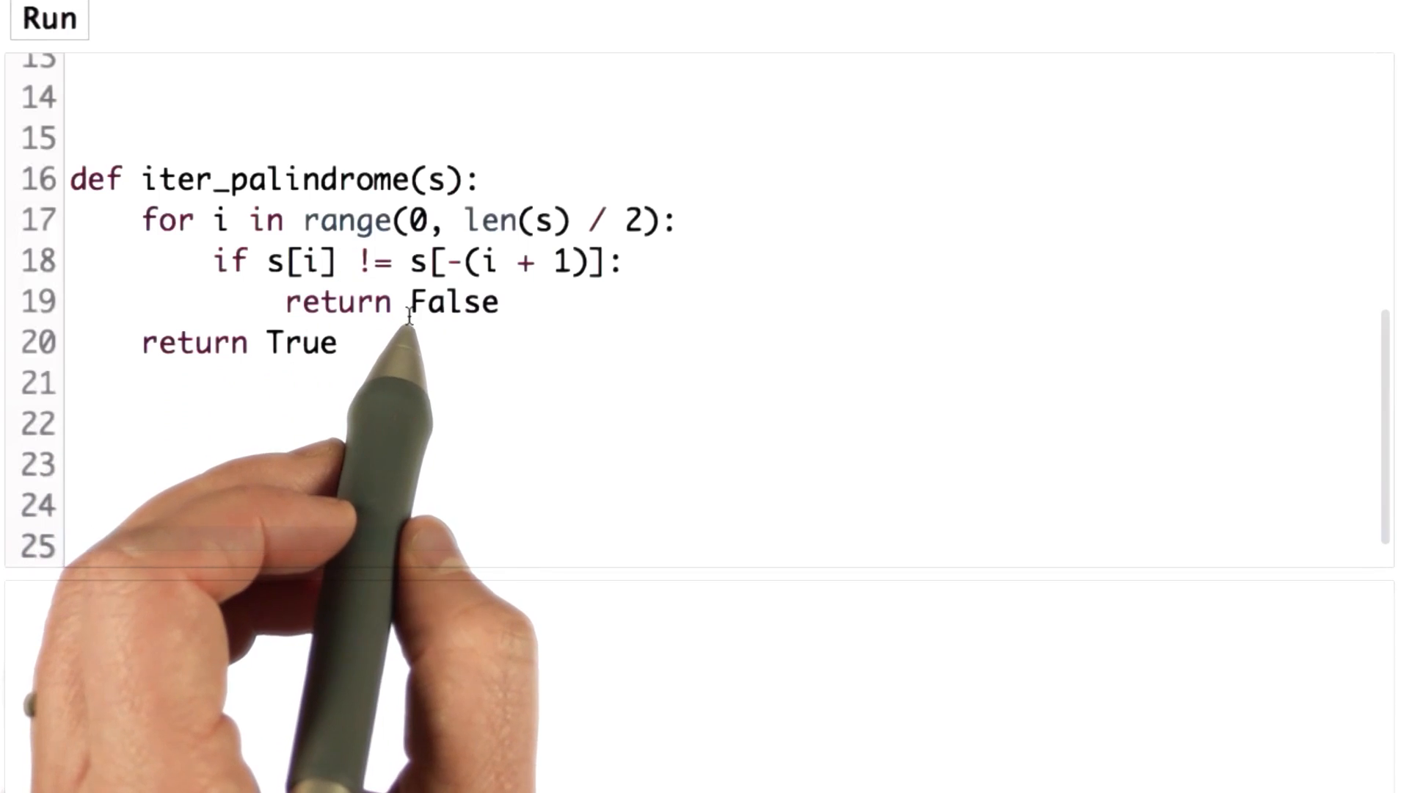
mouse_move(187, 217)
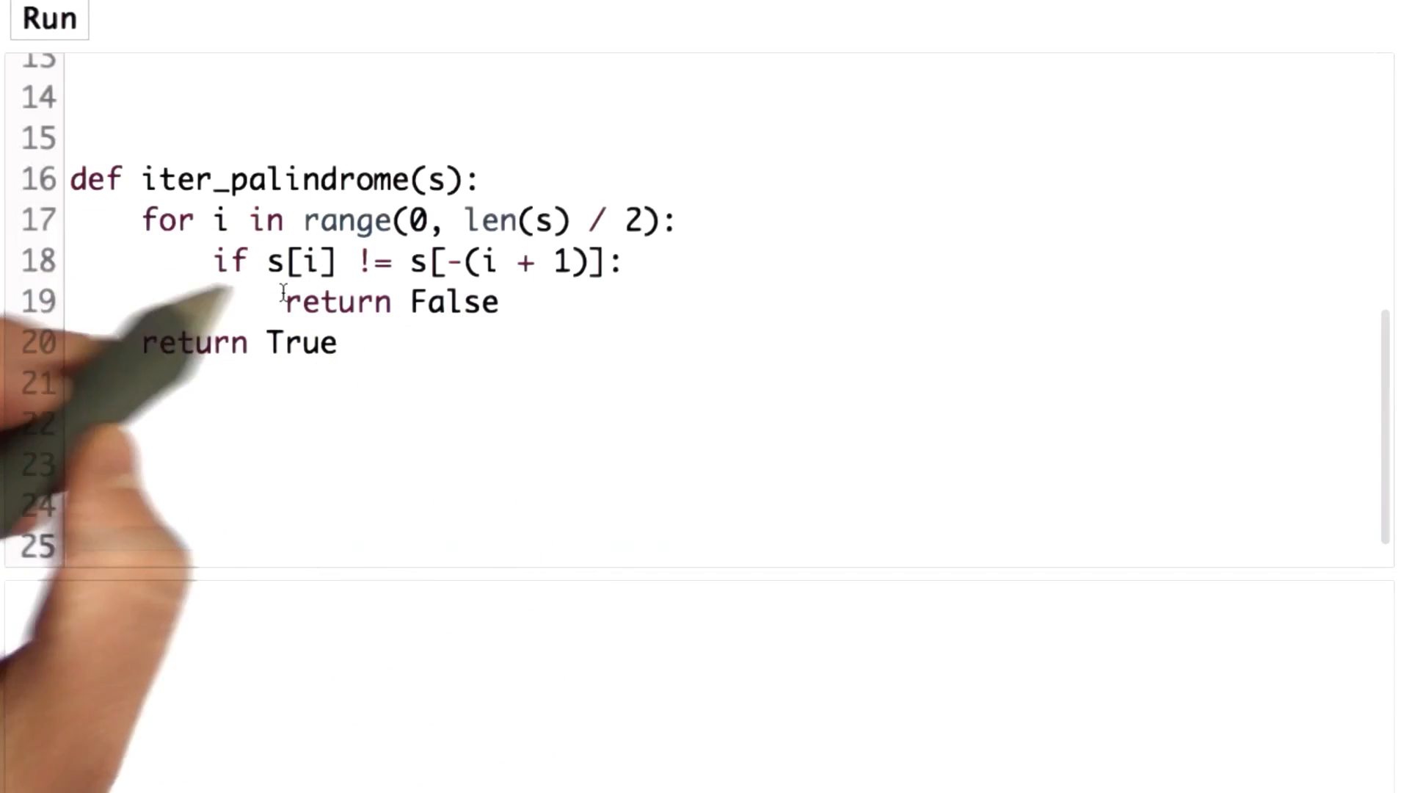
mouse_move(273, 426)
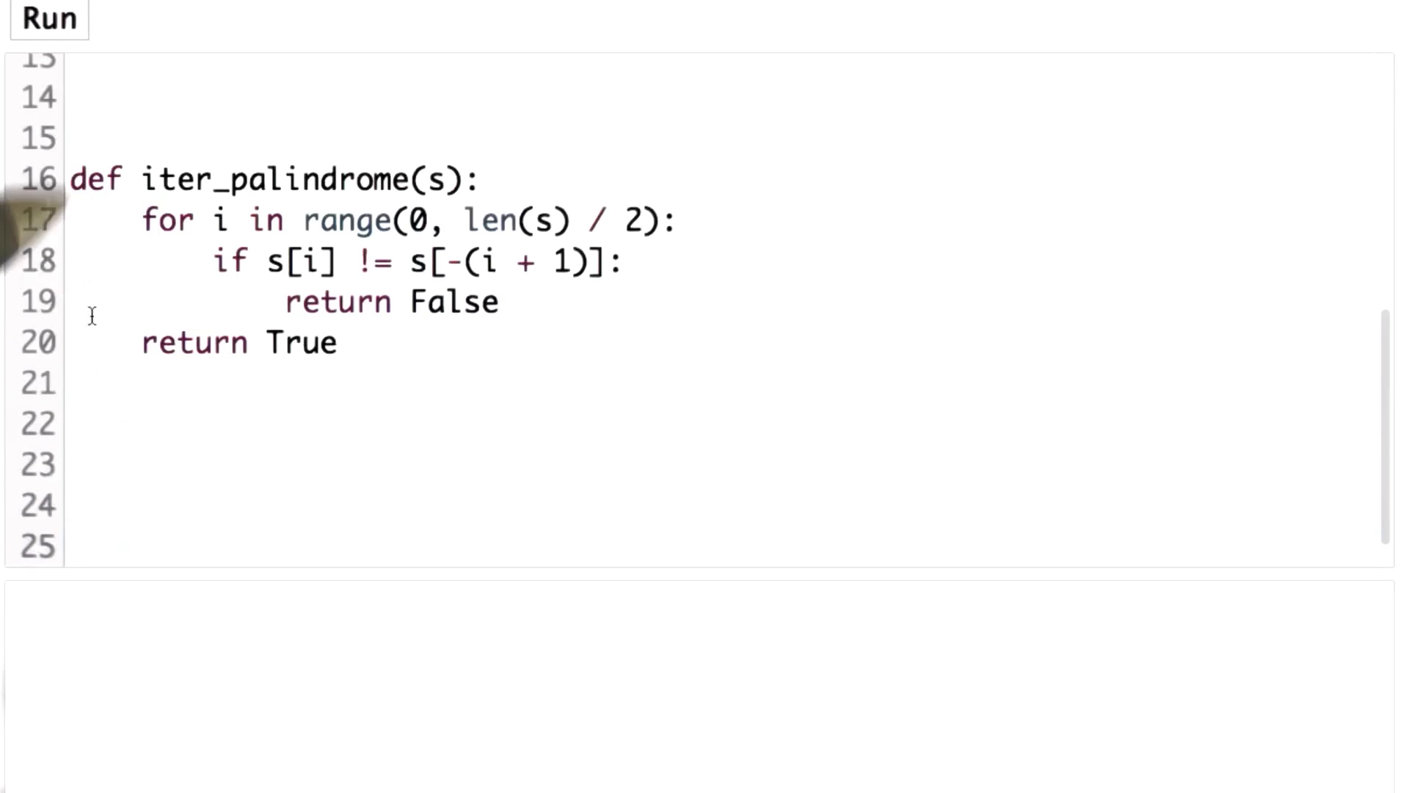
mouse_move(127, 205)
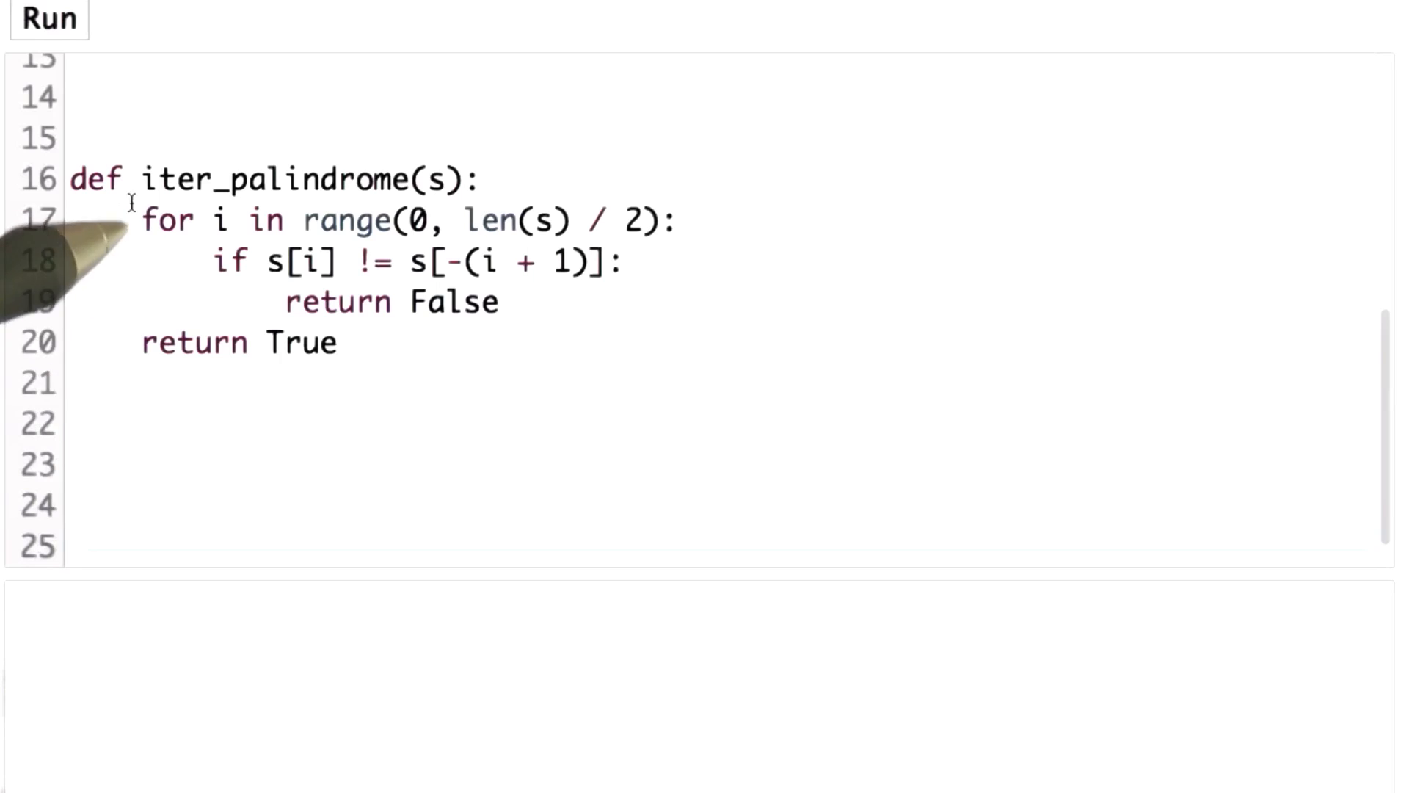
mouse_move(176, 326)
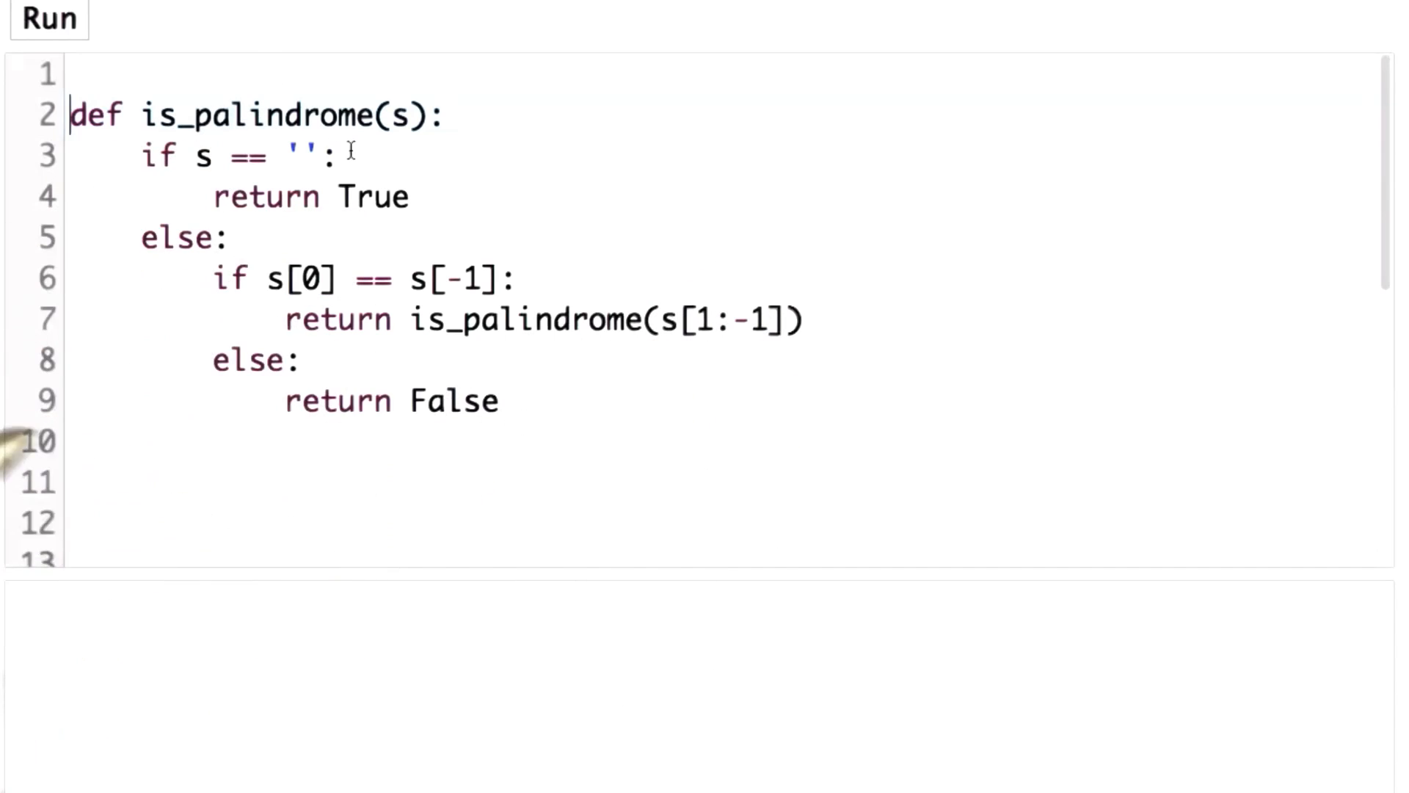
mouse_move(29, 449)
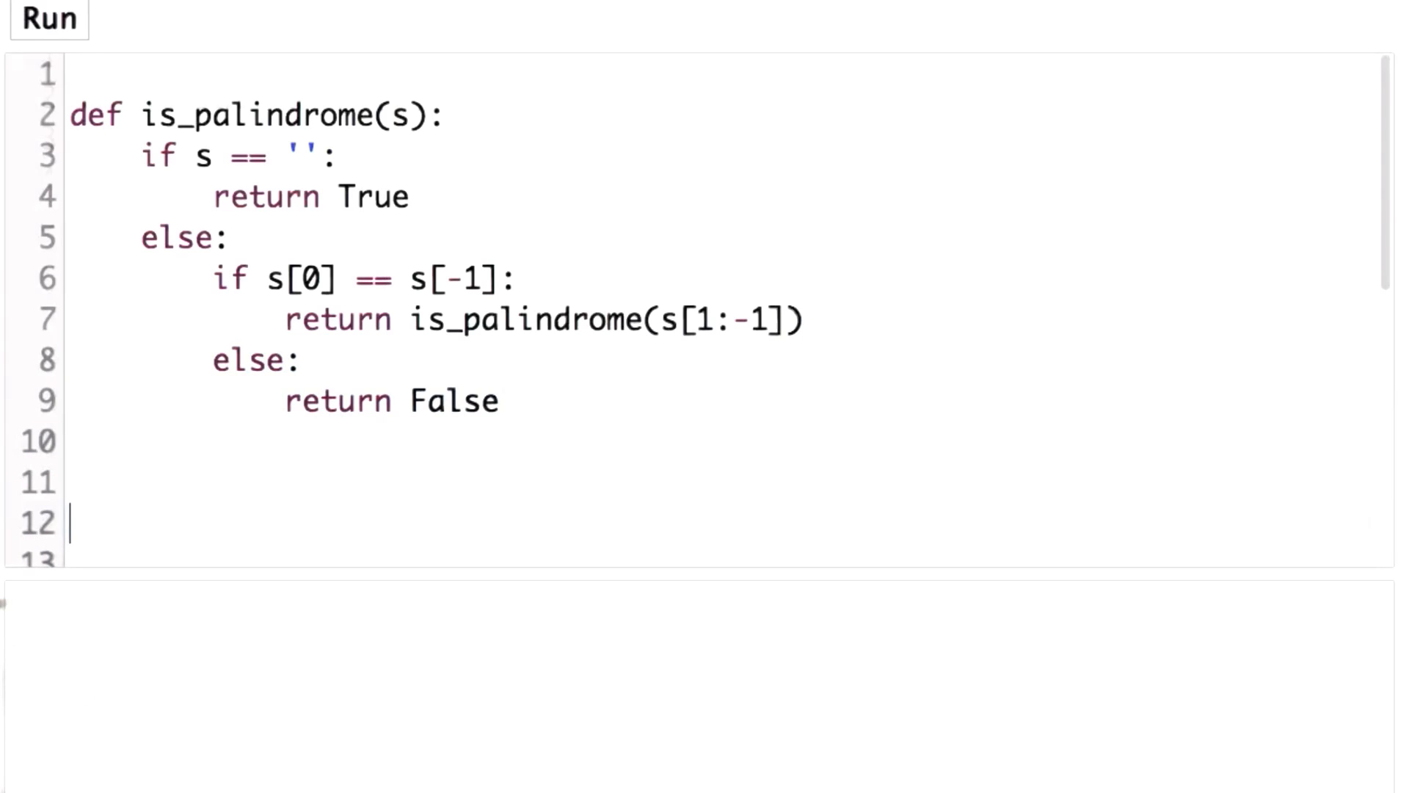
scroll("down", 3)
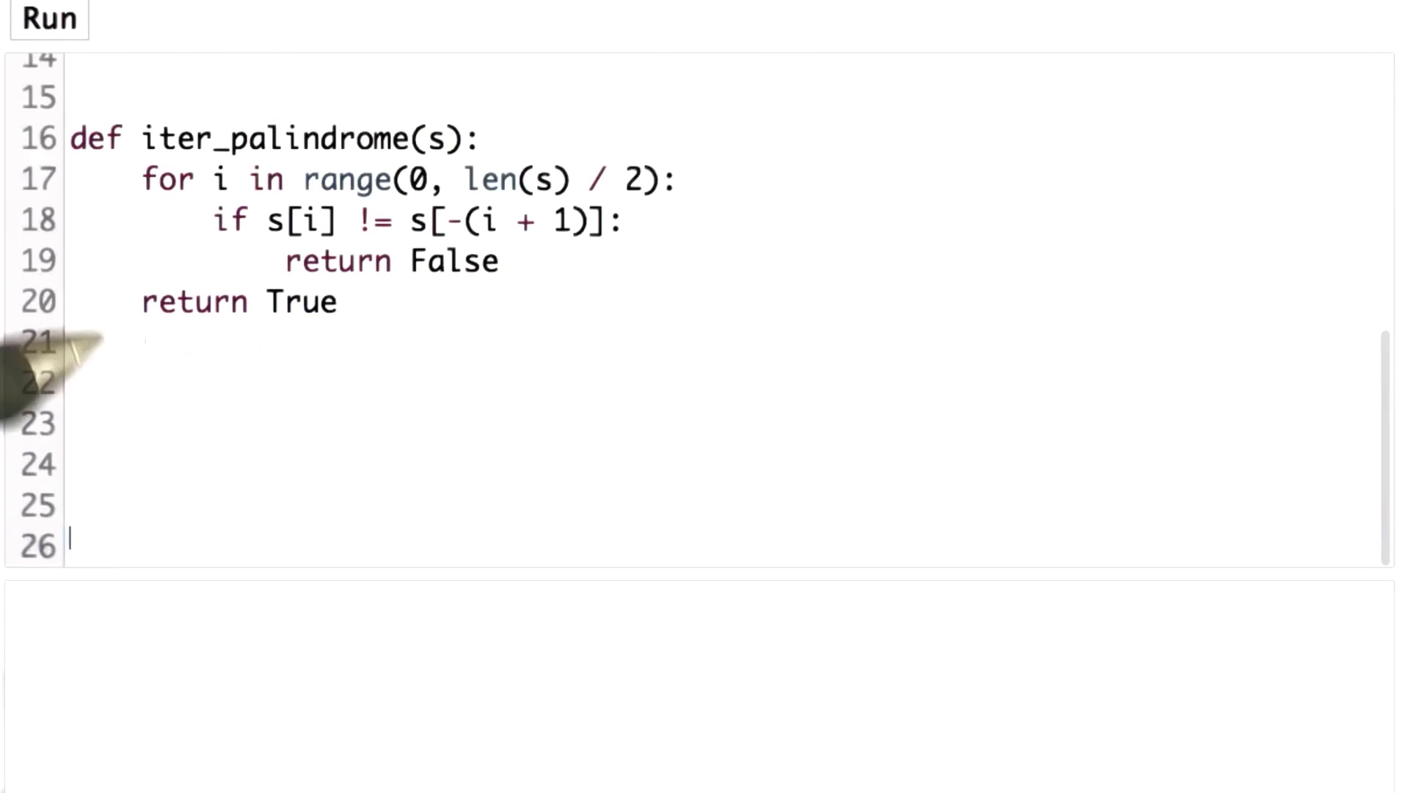